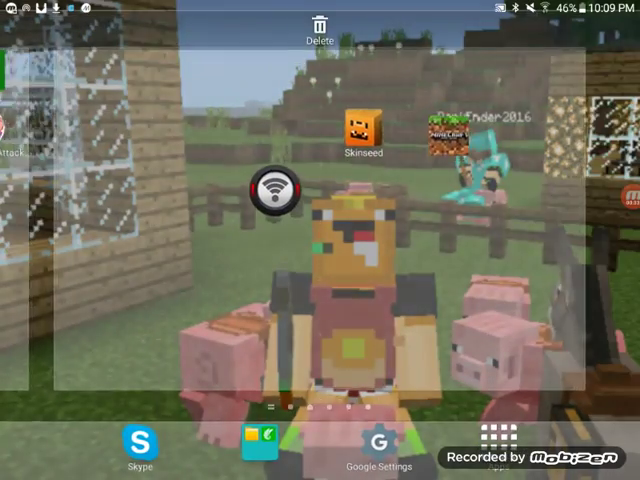
# - Launch Skinseed from the home screen to reopen the cake skin project
pyautogui.click(362, 126)
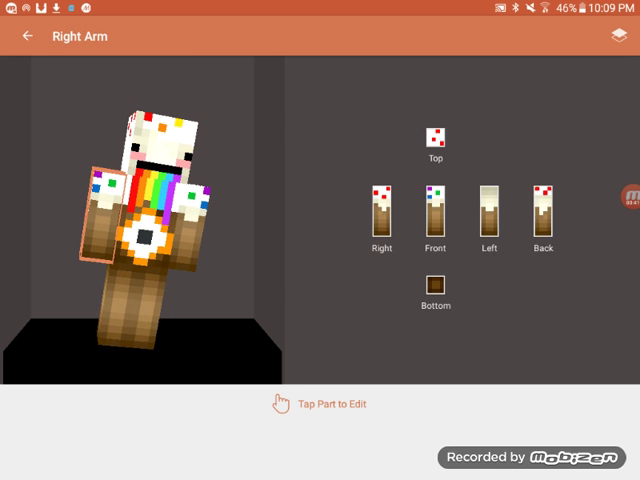
# - Erase the right arm's lower pixels on its front, right, left and back faces, then return to the model
pyautogui.click(436, 210)
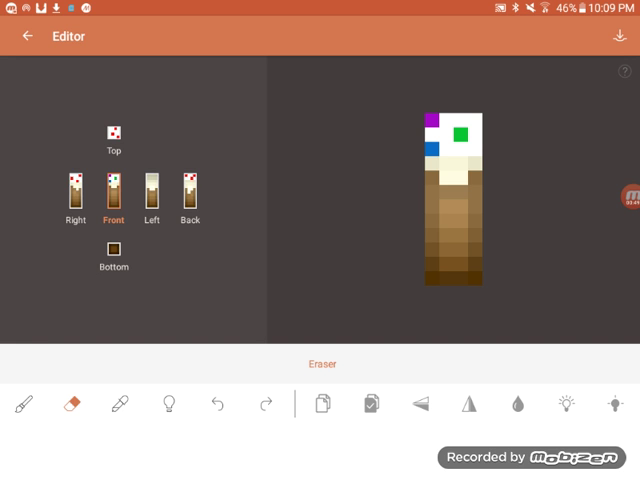
pyautogui.click(444, 270)
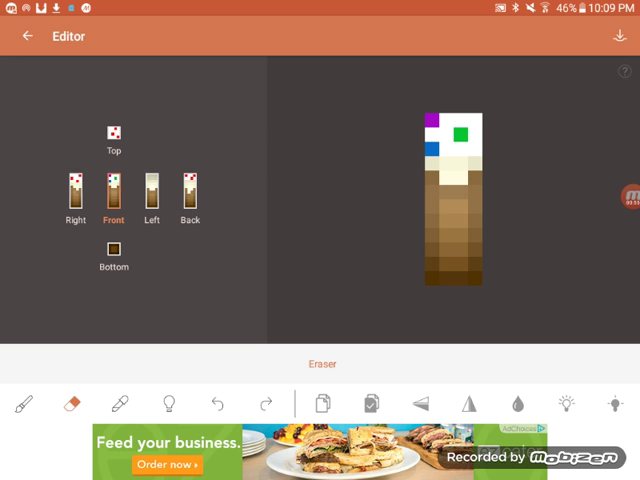
pyautogui.click(72, 188)
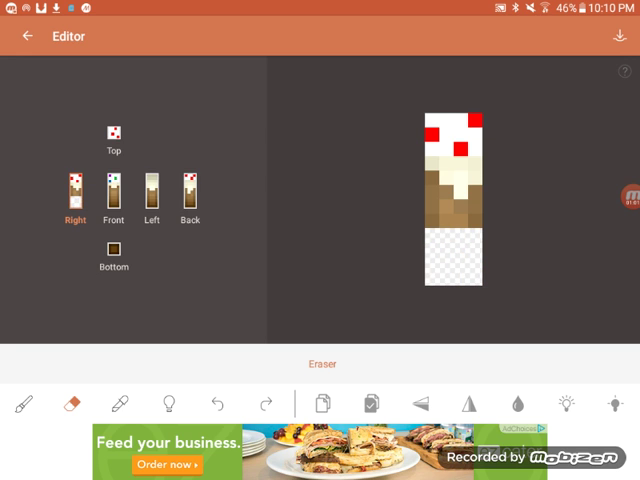
pyautogui.click(112, 190)
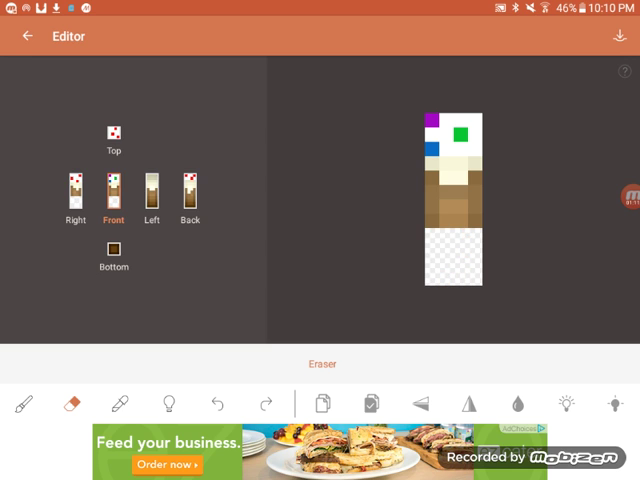
pyautogui.click(152, 188)
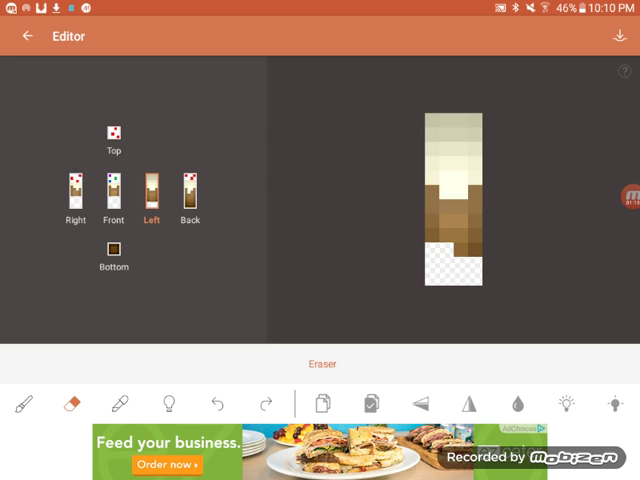
pyautogui.click(460, 250)
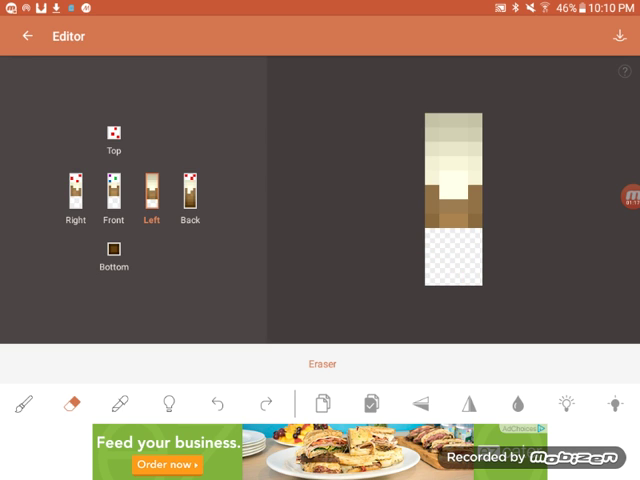
pyautogui.click(188, 184)
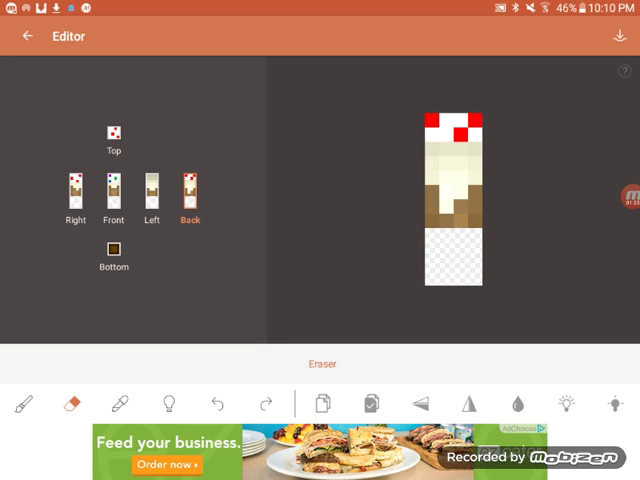
pyautogui.click(112, 250)
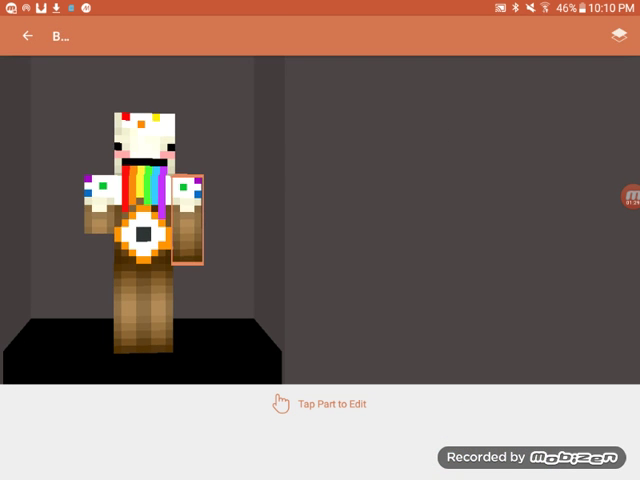
# - Erase the left arm's lower pixels on its right, front, left and back faces with the Eraser
pyautogui.click(192, 230)
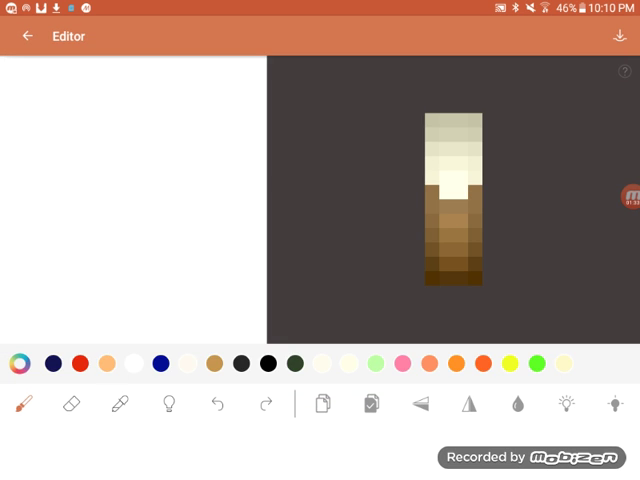
pyautogui.click(72, 404)
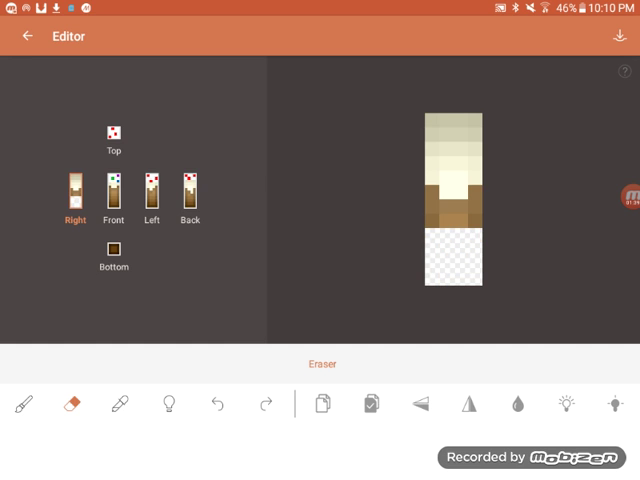
pyautogui.click(114, 190)
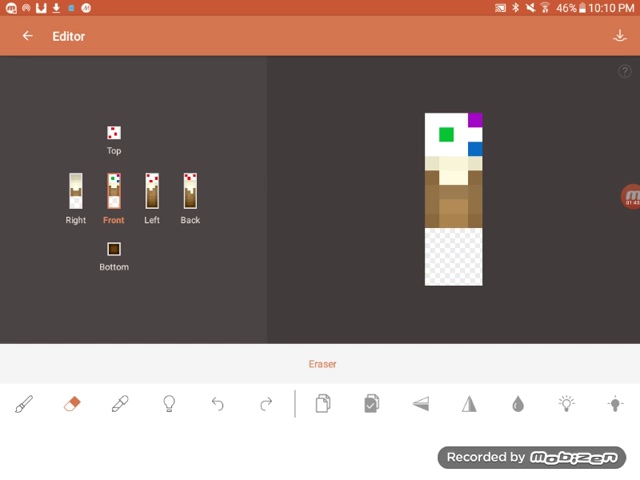
pyautogui.click(152, 192)
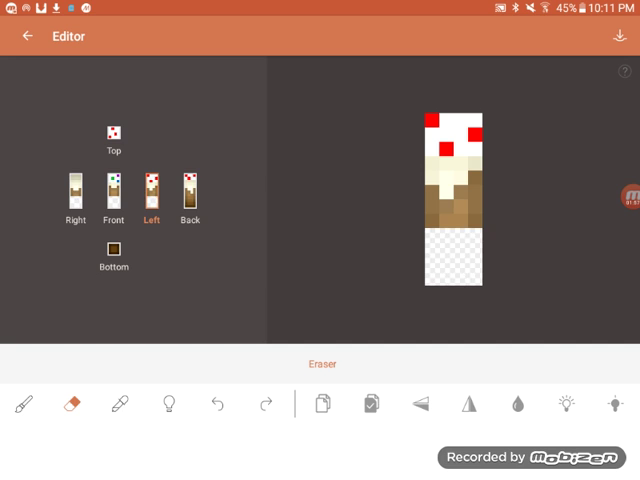
pyautogui.click(188, 188)
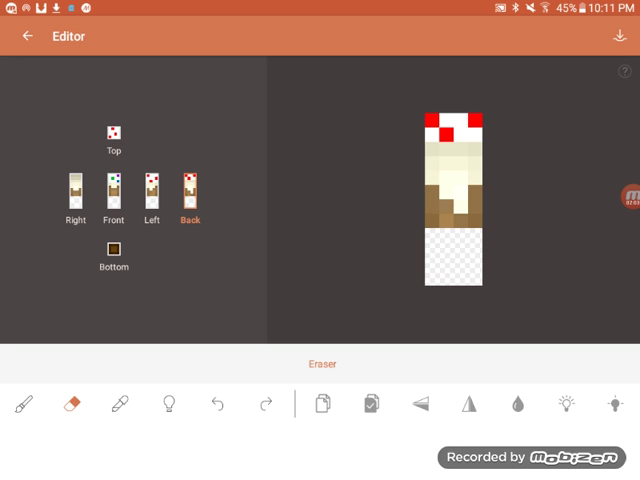
pyautogui.click(112, 250)
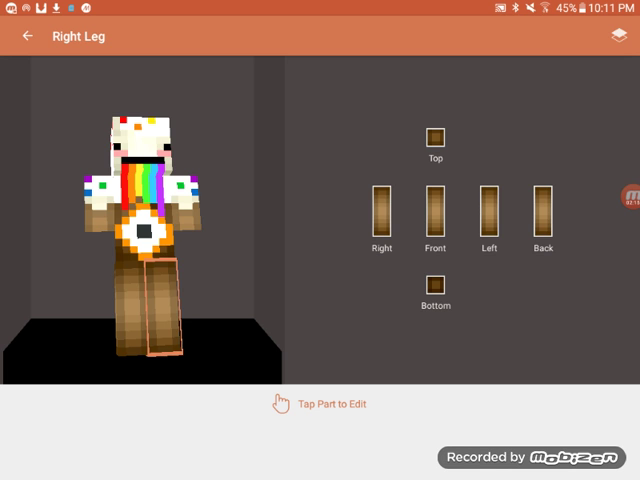
# - Erase the right leg's lower pixels on its front, left and back faces so it looks shortened
pyautogui.click(436, 208)
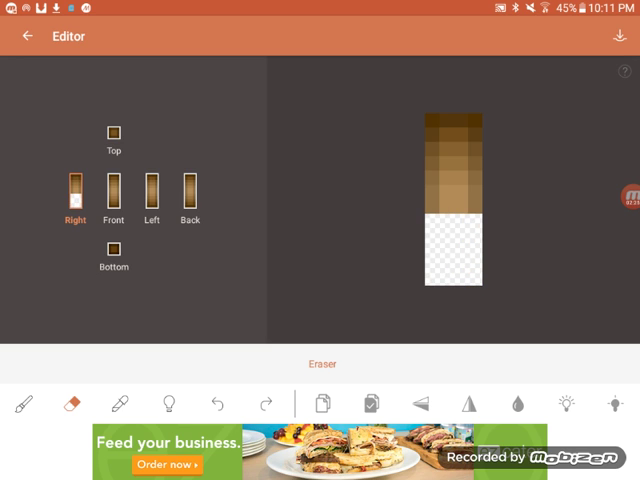
pyautogui.click(114, 192)
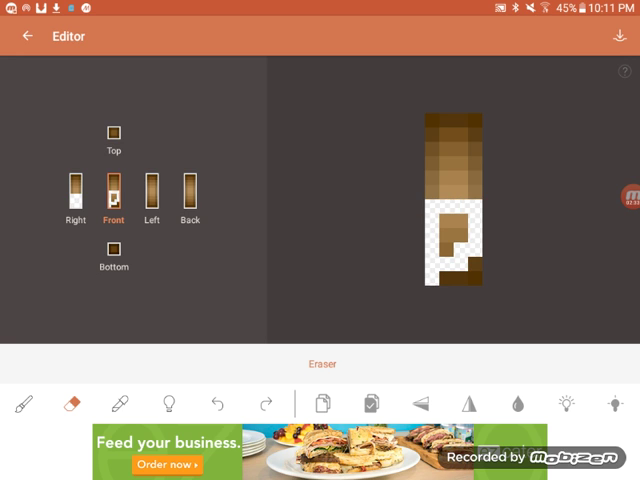
pyautogui.click(22, 400)
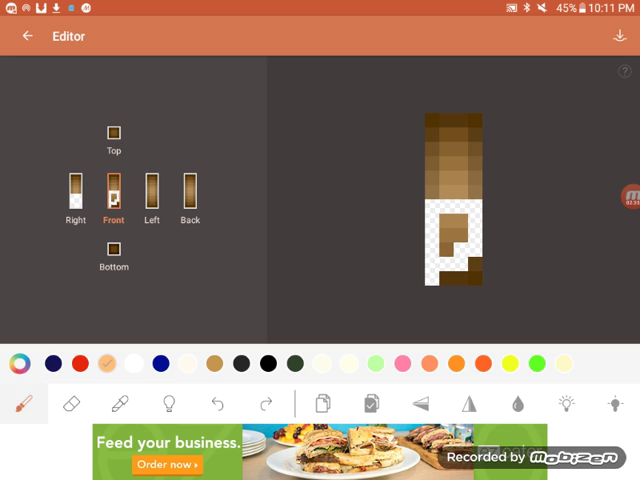
pyautogui.click(72, 404)
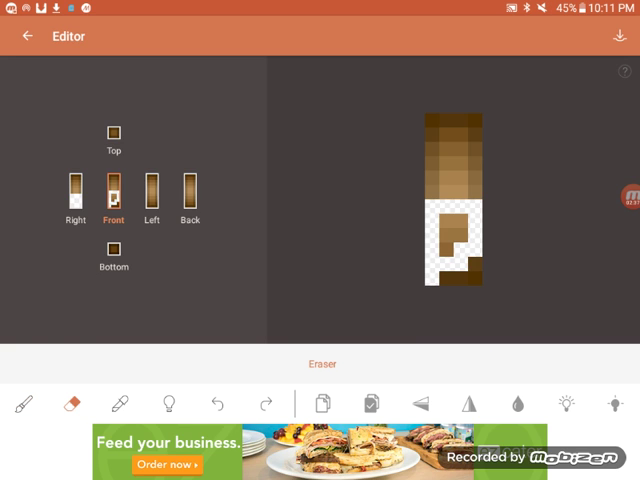
pyautogui.click(120, 402)
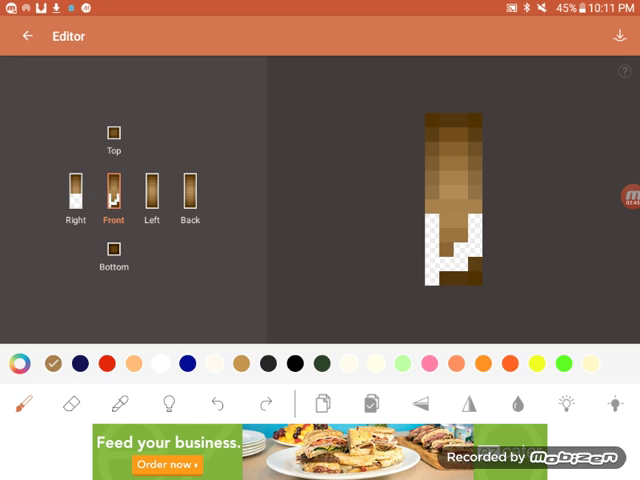
pyautogui.click(72, 404)
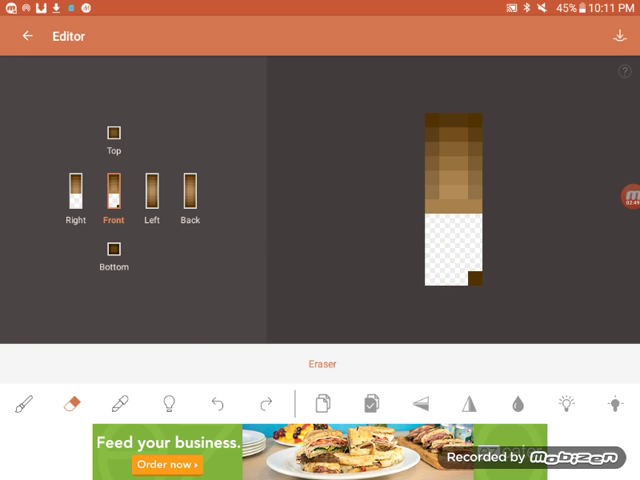
pyautogui.click(152, 188)
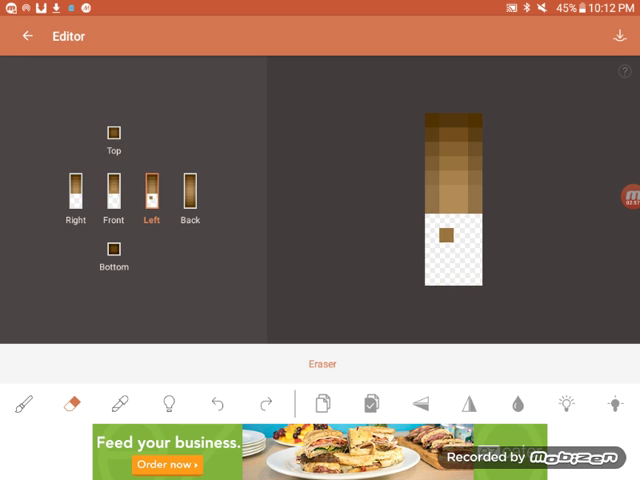
pyautogui.click(188, 188)
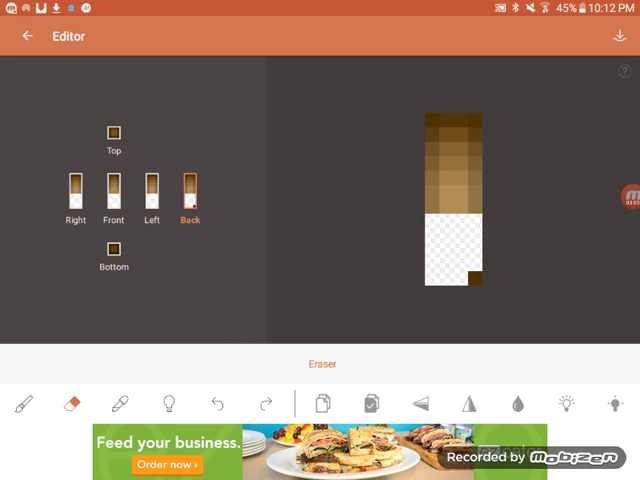
pyautogui.click(112, 250)
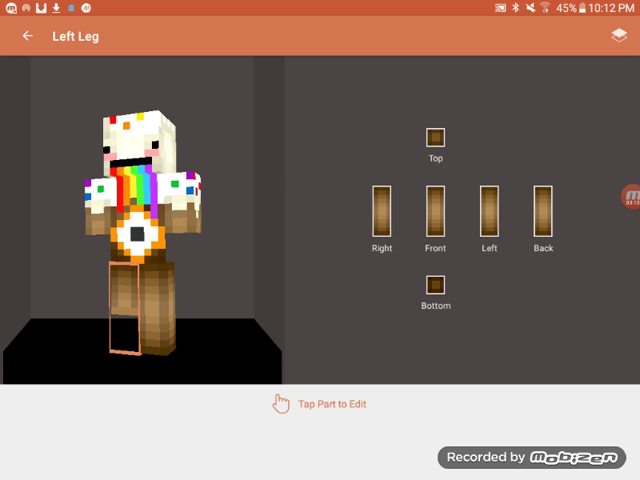
# - Erase the left leg's bottom face and return to the 3D skin preview
pyautogui.click(380, 208)
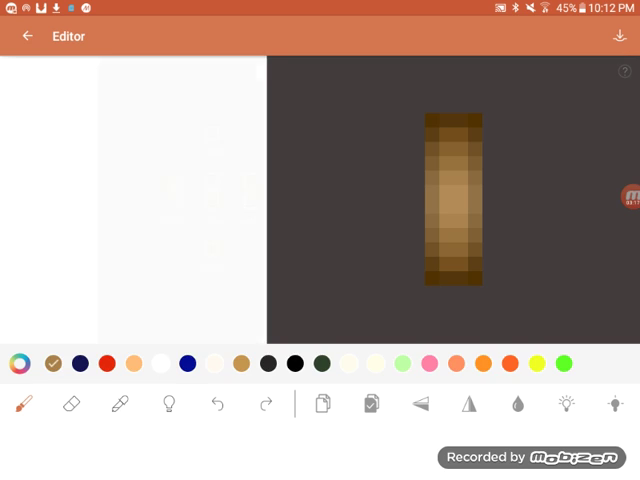
pyautogui.click(74, 404)
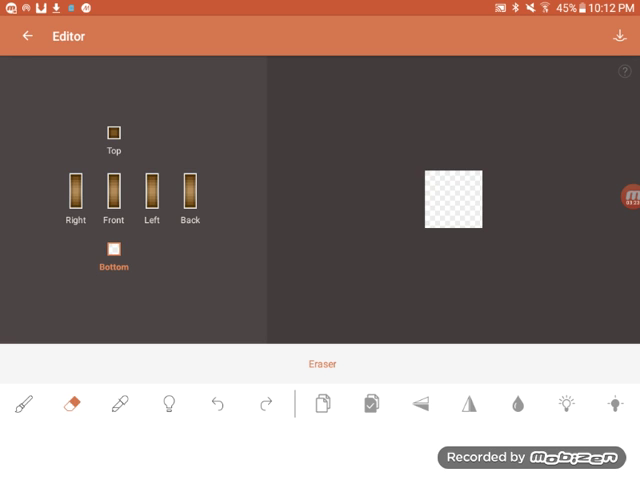
pyautogui.click(72, 190)
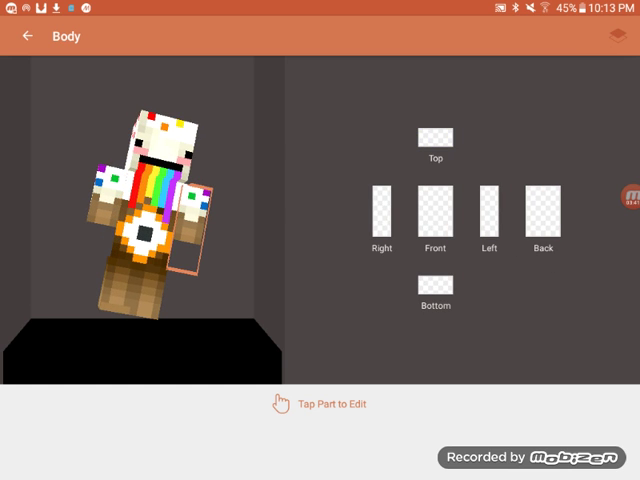
# - Save the skin as 'kawaii cake', overwriting the existing copy, and export it to Minecraft
pyautogui.click(28, 36)
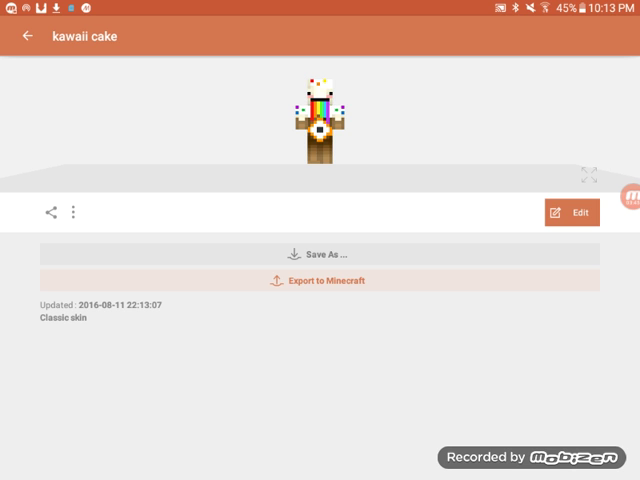
pyautogui.click(320, 252)
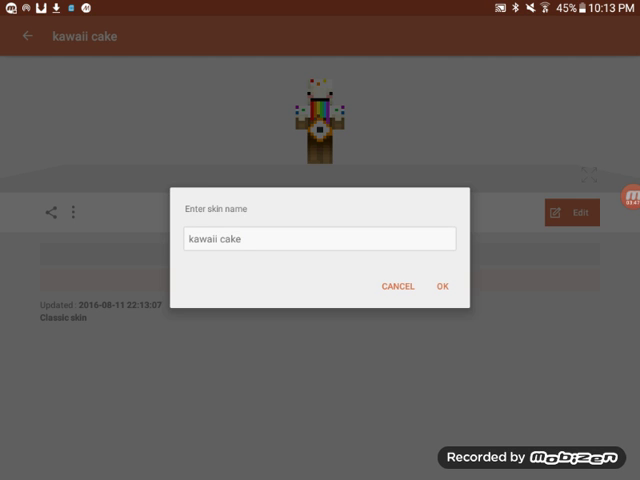
pyautogui.click(444, 286)
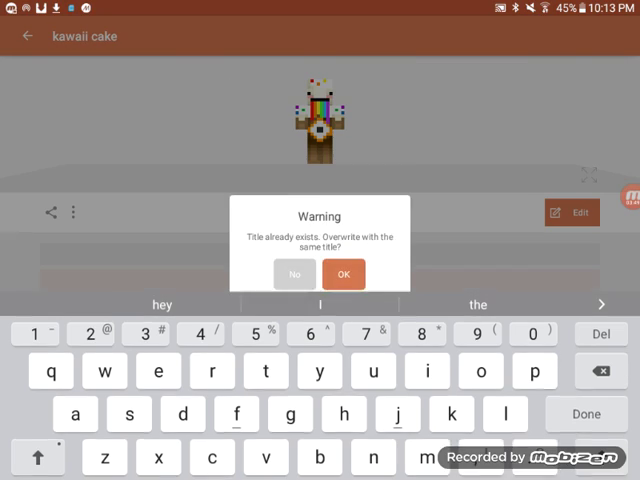
pyautogui.click(344, 272)
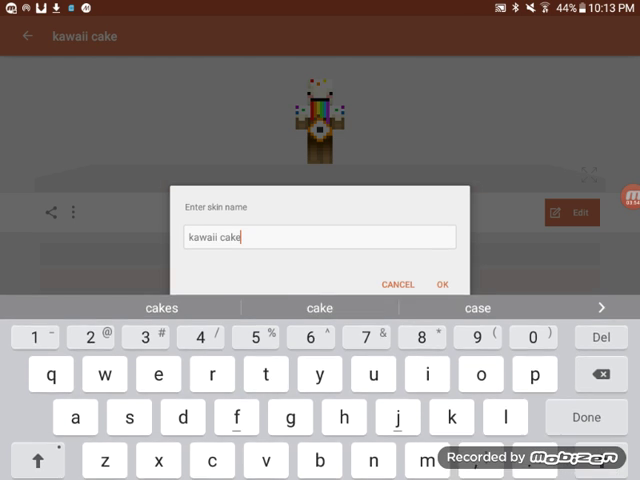
pyautogui.click(442, 284)
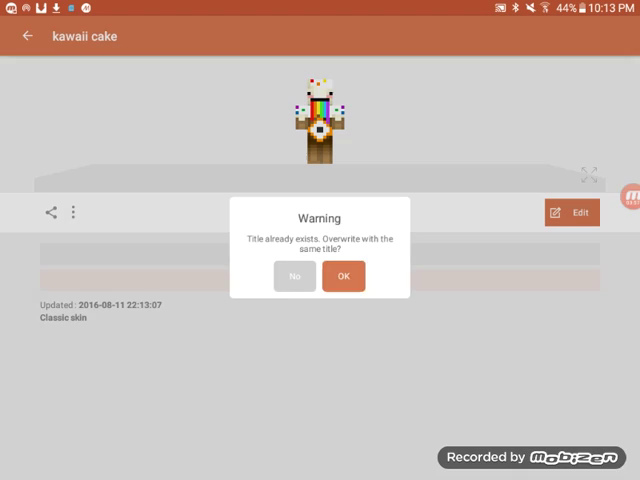
pyautogui.click(344, 276)
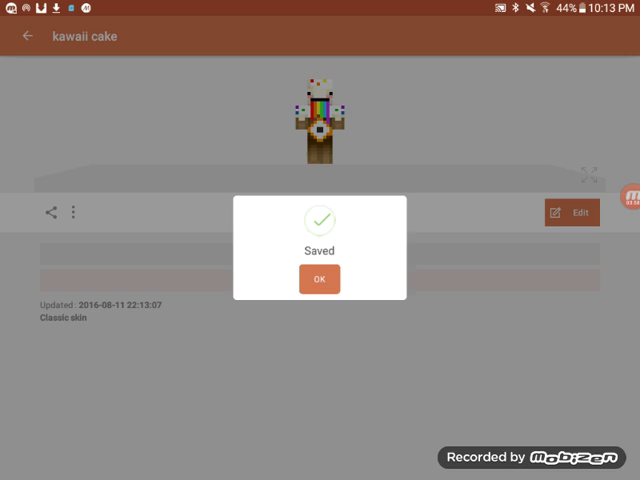
pyautogui.click(320, 278)
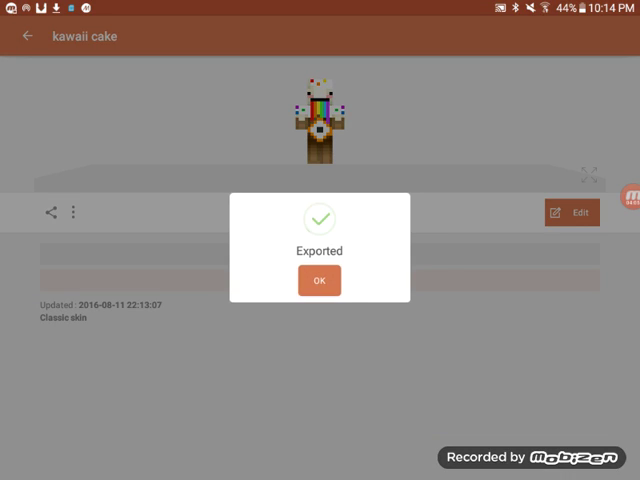
pyautogui.click(318, 280)
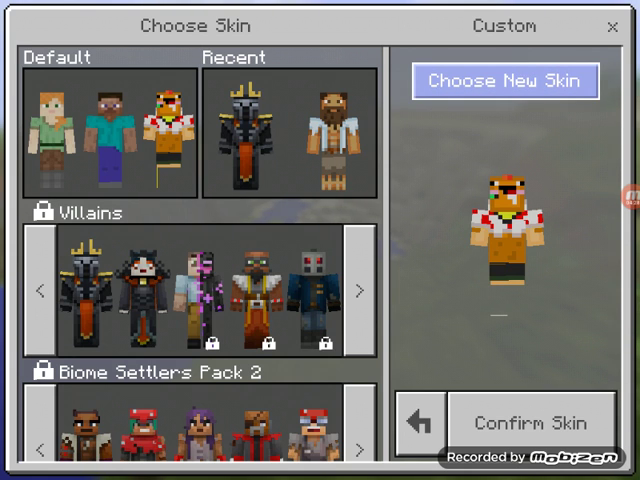
# - Leave the Choose Skin screen for the main menu showing the kawaii cake skin
pyautogui.click(508, 80)
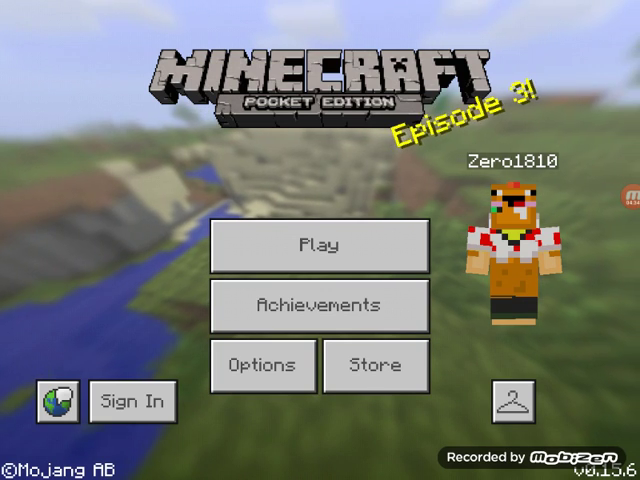
# - Review the game options, then enter a world wearing the kawaii cake skin
pyautogui.click(320, 244)
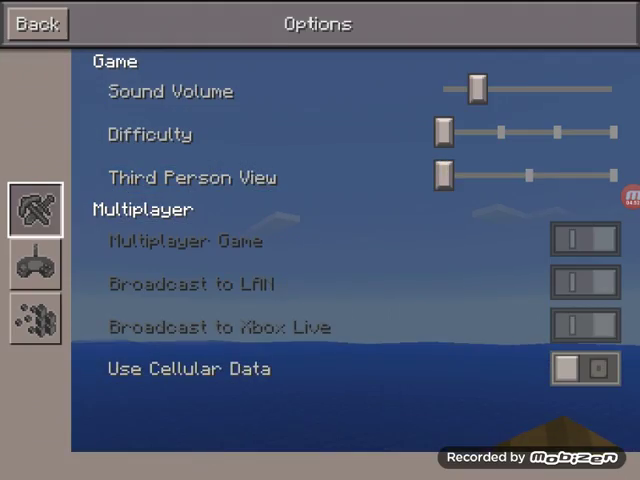
pyautogui.click(40, 22)
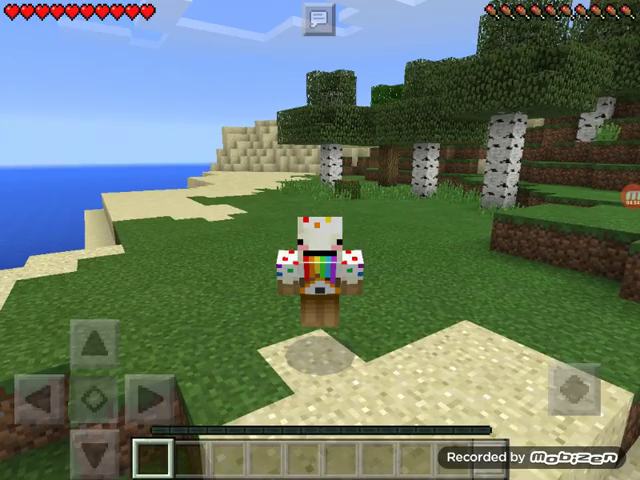